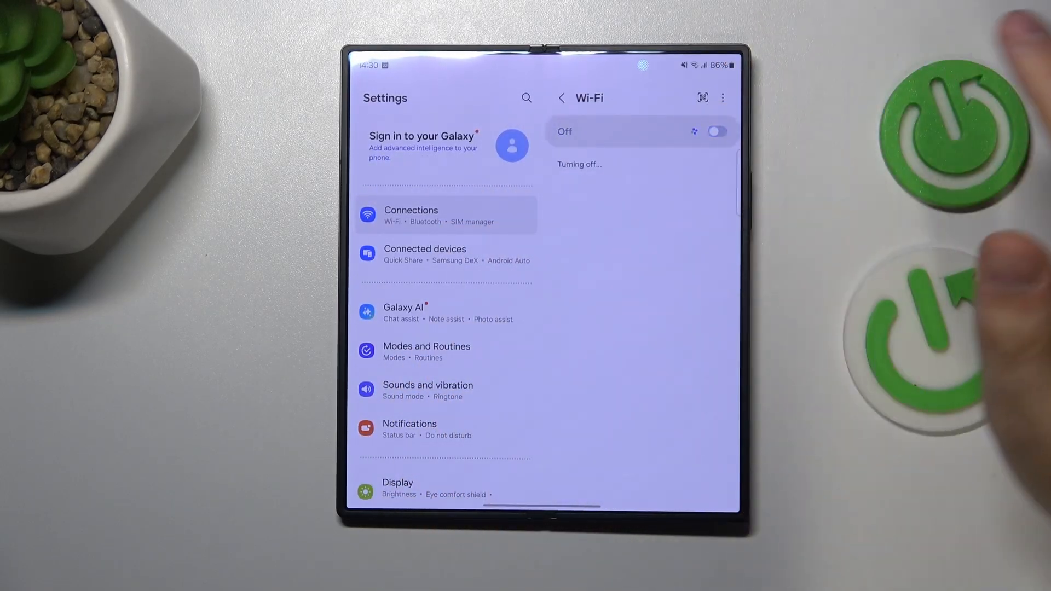
Turn Wi-Fi back on so it reconnects to Hardreset_info_5G
{"action": "left_click", "coordinate": [715, 132]}
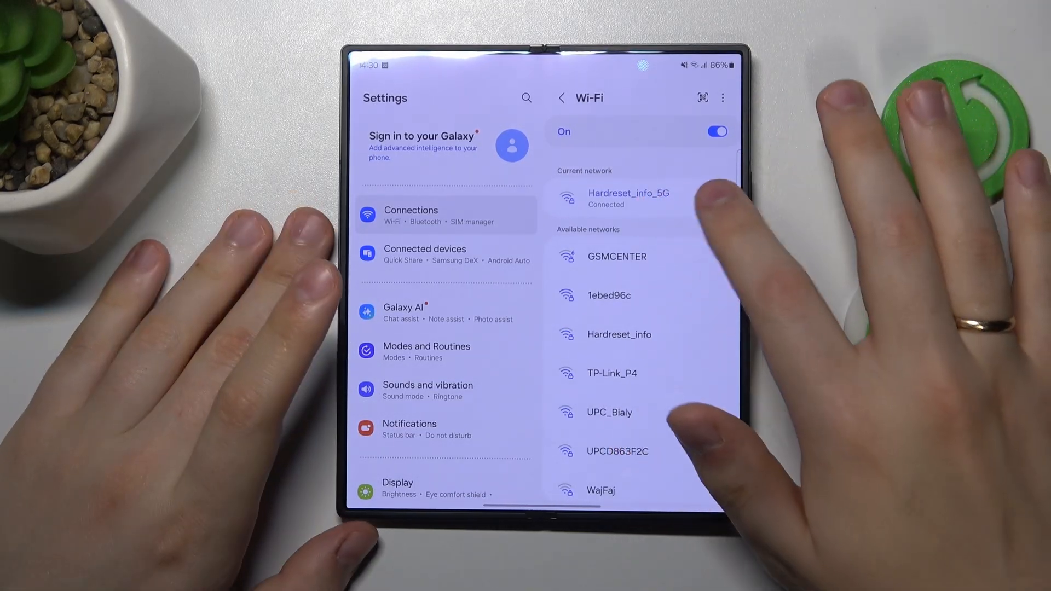
Forget the Hardreset_info_5G network and rejoin it from Available networks
{"action": "left_click", "coordinate": [628, 197]}
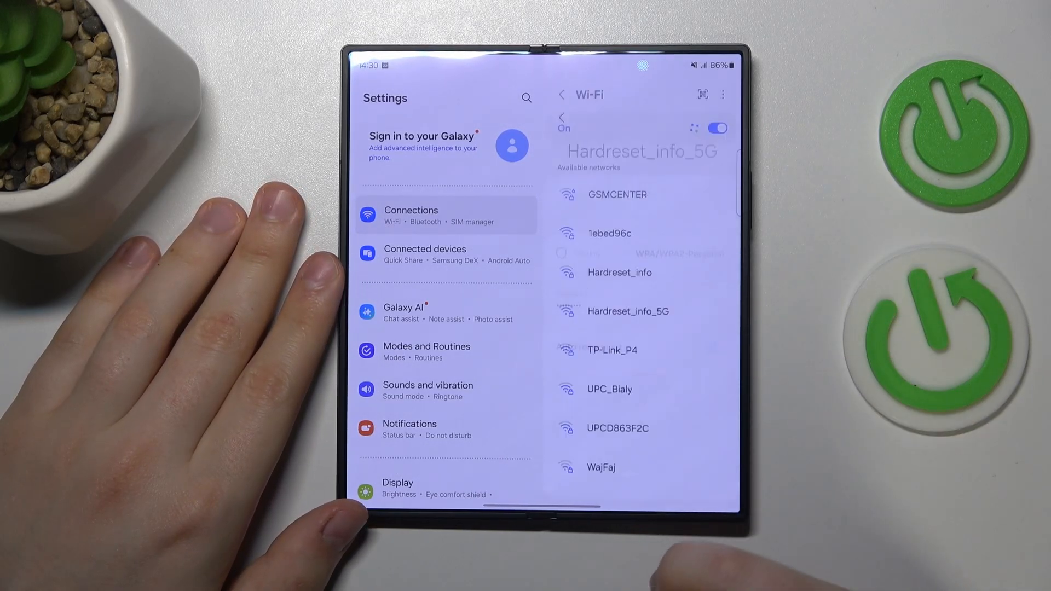
{"action": "left_click", "coordinate": [627, 311]}
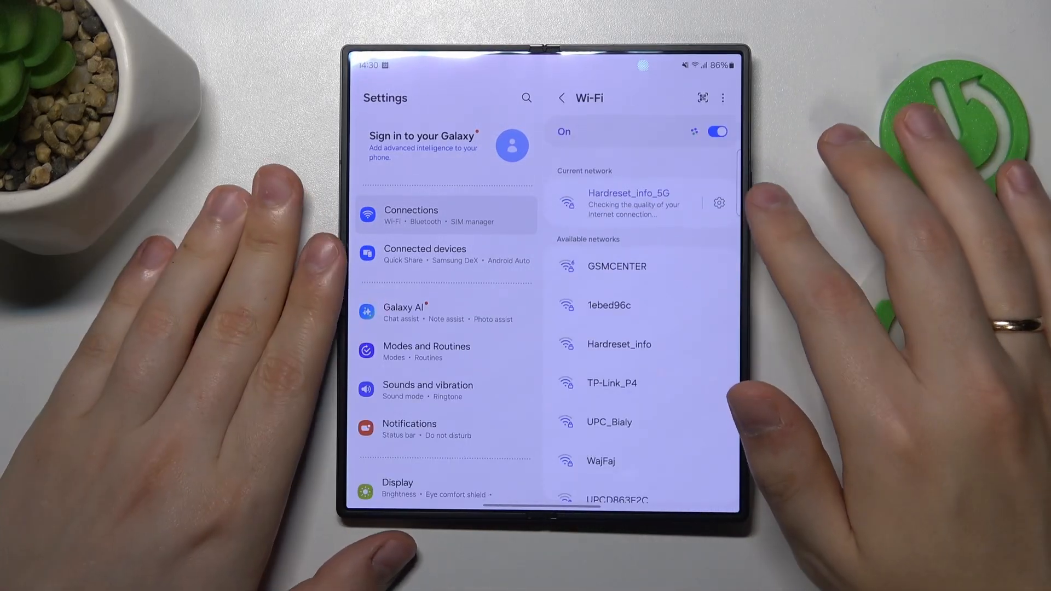
Scroll down the Settings list to General management and open it
{"action": "scroll", "scroll_direction": "down", "scroll_amount": 3}
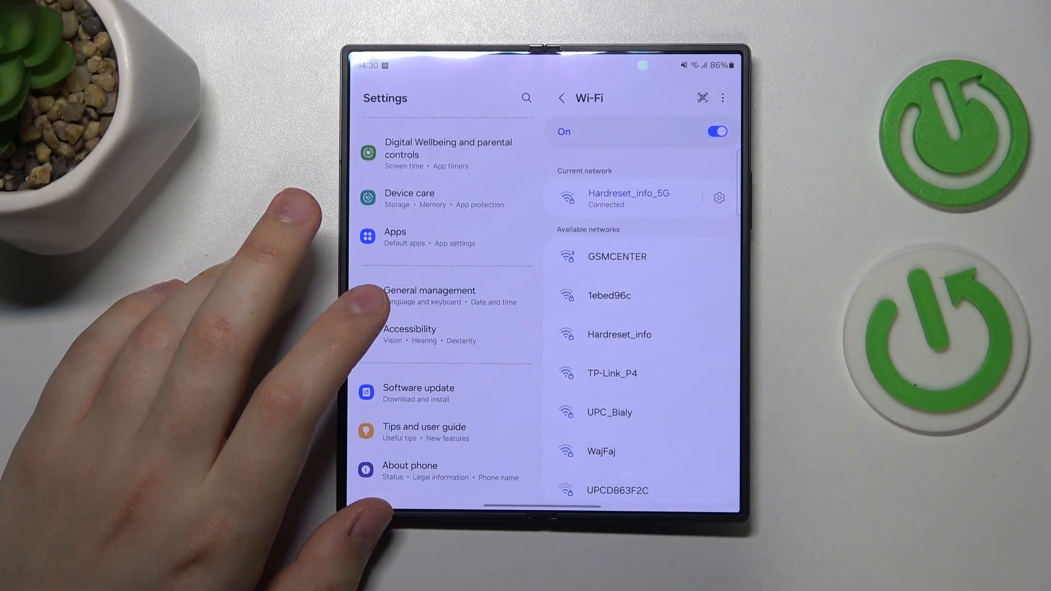
{"action": "left_click", "coordinate": [429, 295]}
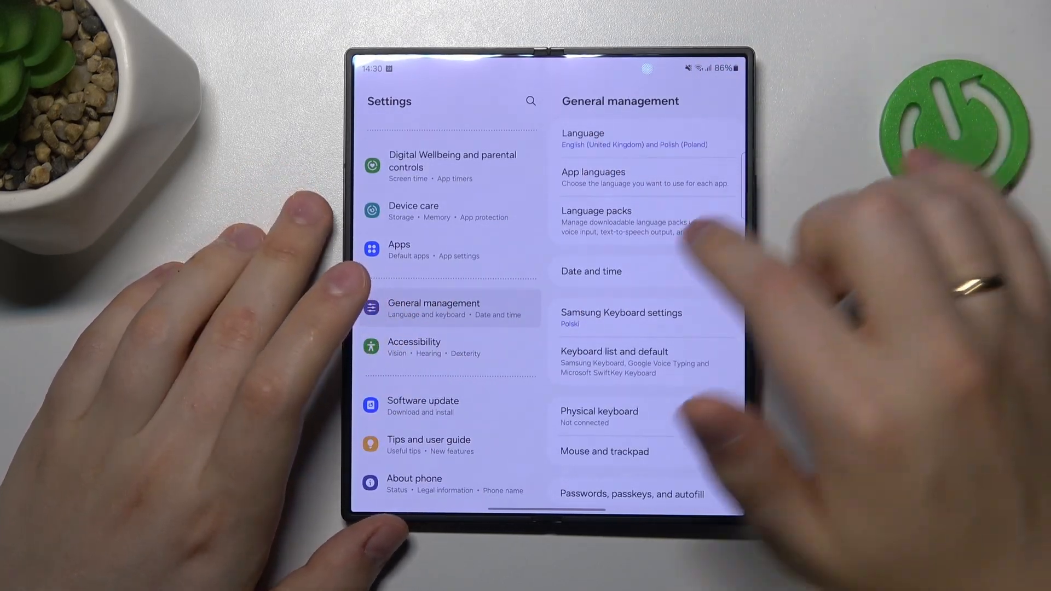
Reset Wi-Fi and Bluetooth settings, then view the Wi-Fi list with no connected network
{"action": "left_click", "coordinate": [591, 271]}
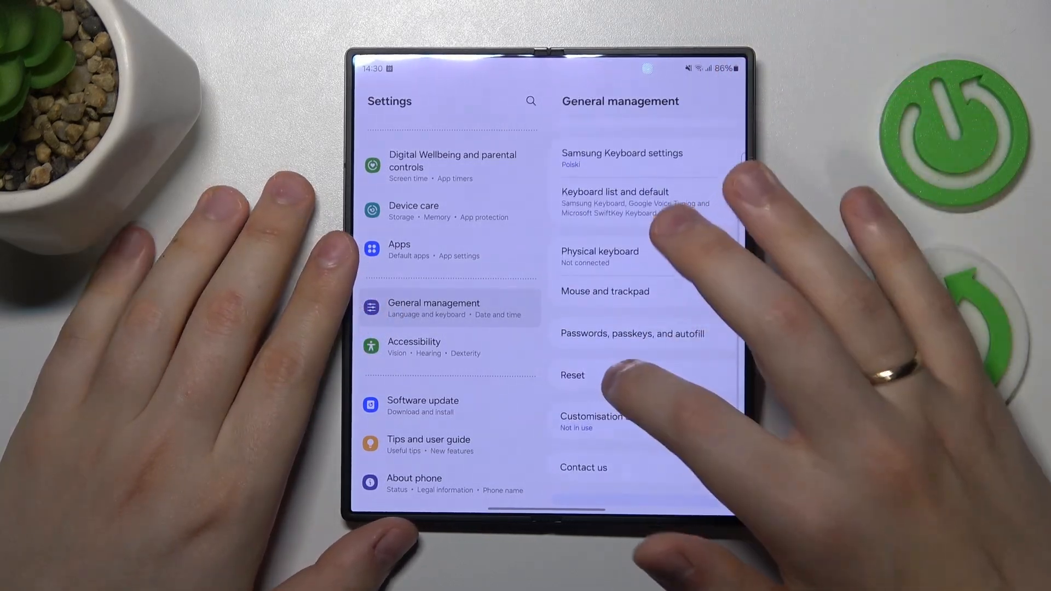
{"action": "left_click", "coordinate": [572, 375]}
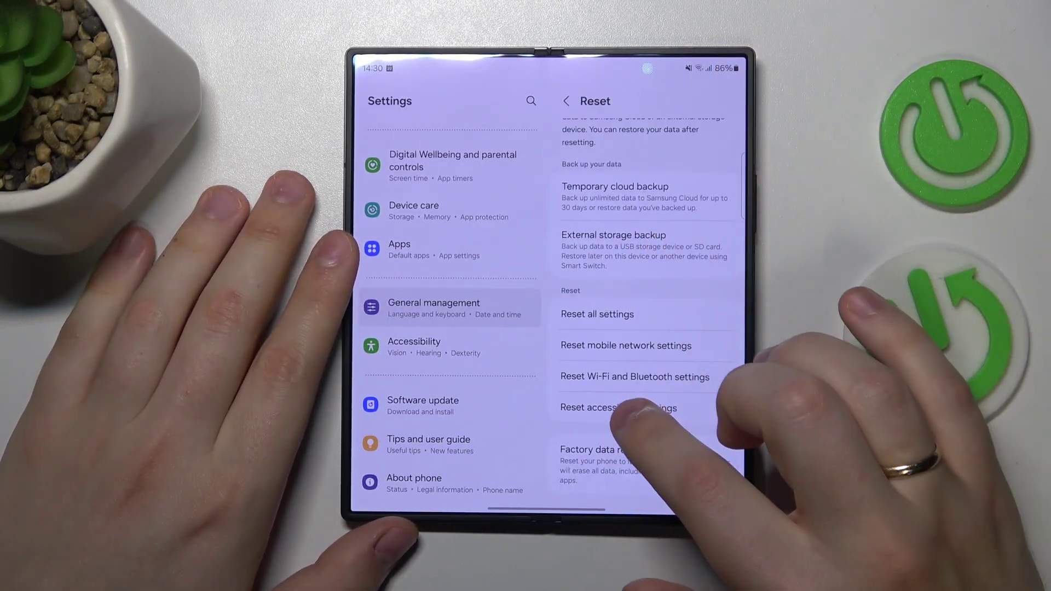
{"action": "left_click", "coordinate": [633, 376]}
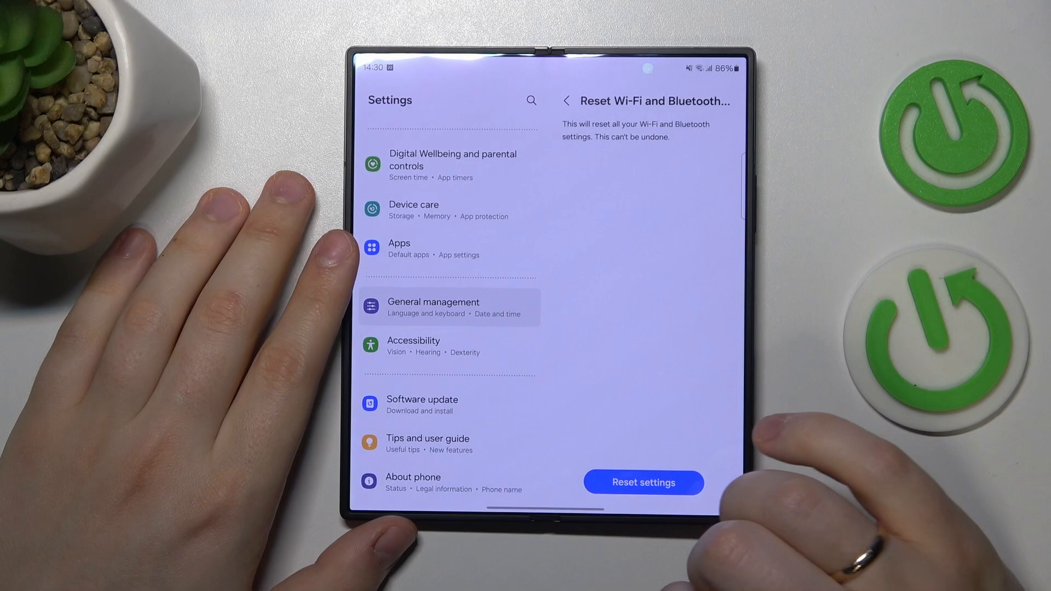
{"action": "left_click", "coordinate": [642, 481]}
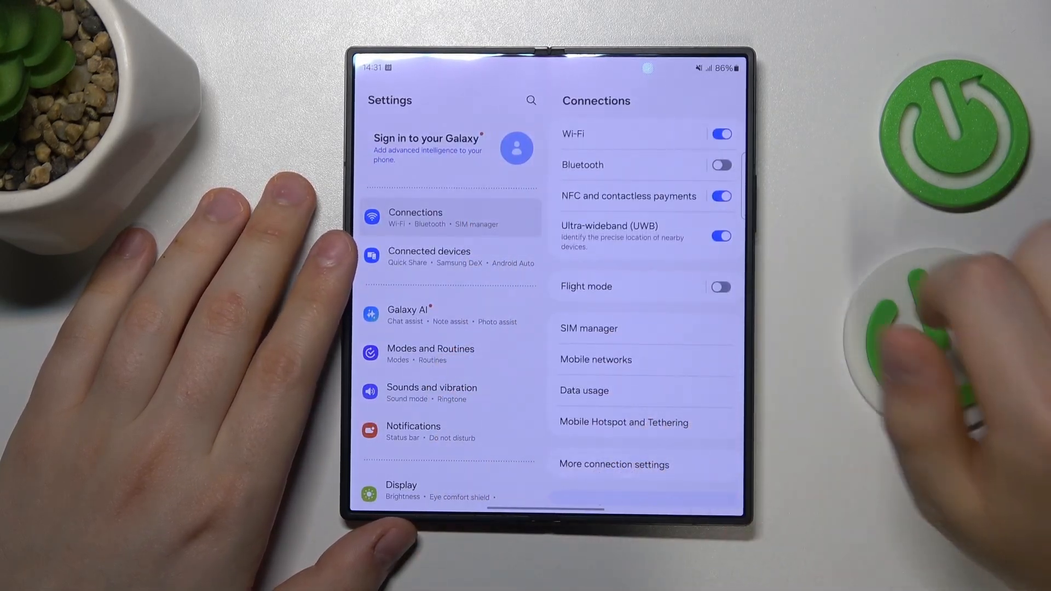
{"action": "left_click", "coordinate": [573, 133]}
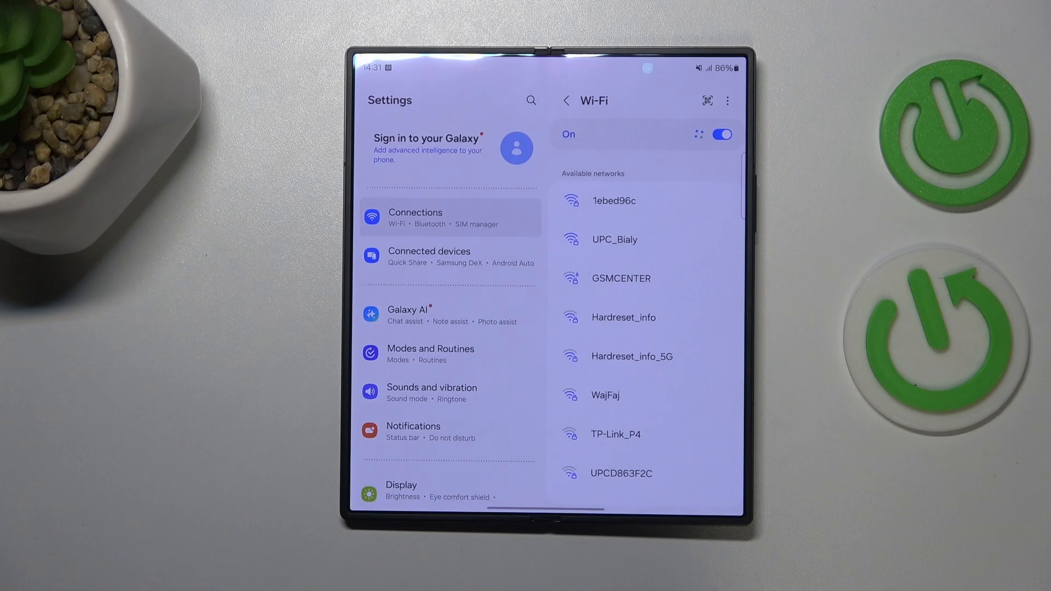